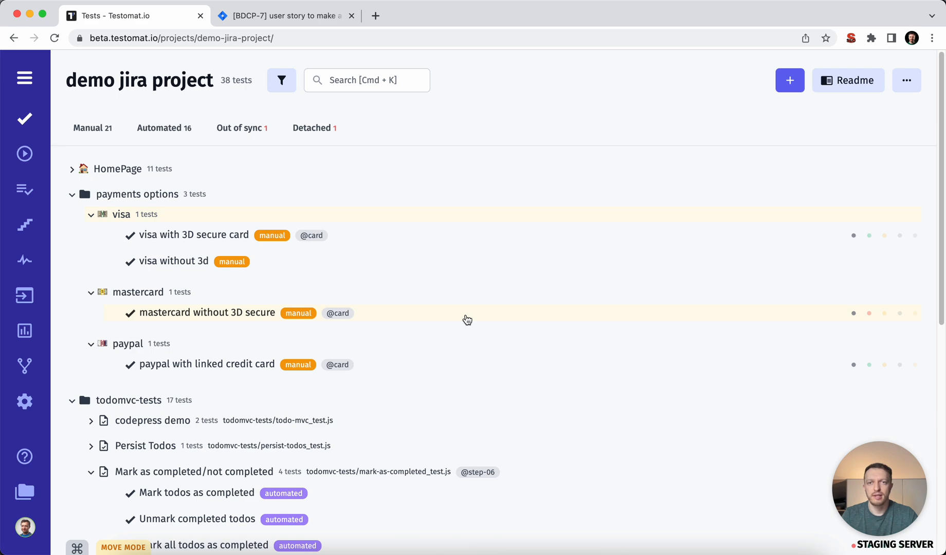
pyautogui.moveTo(360, 297)
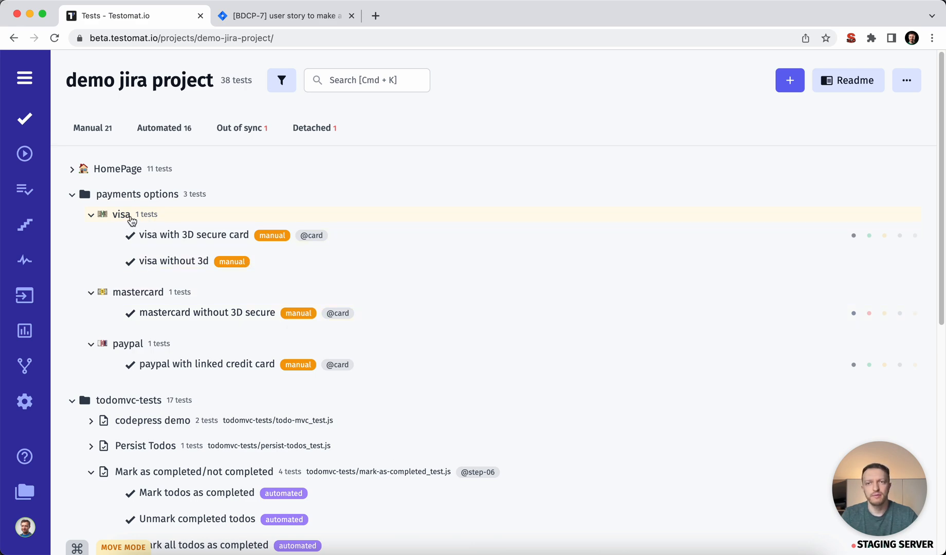
# Step: Open the visa suite to view its two manual tests and BDCP-7 Jira link
pyautogui.click(121, 214)
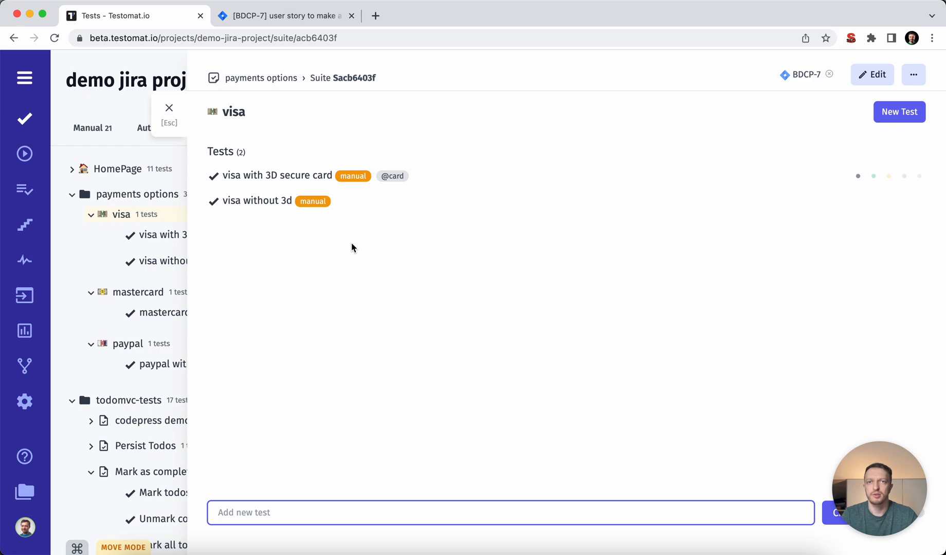
pyautogui.moveTo(801, 74)
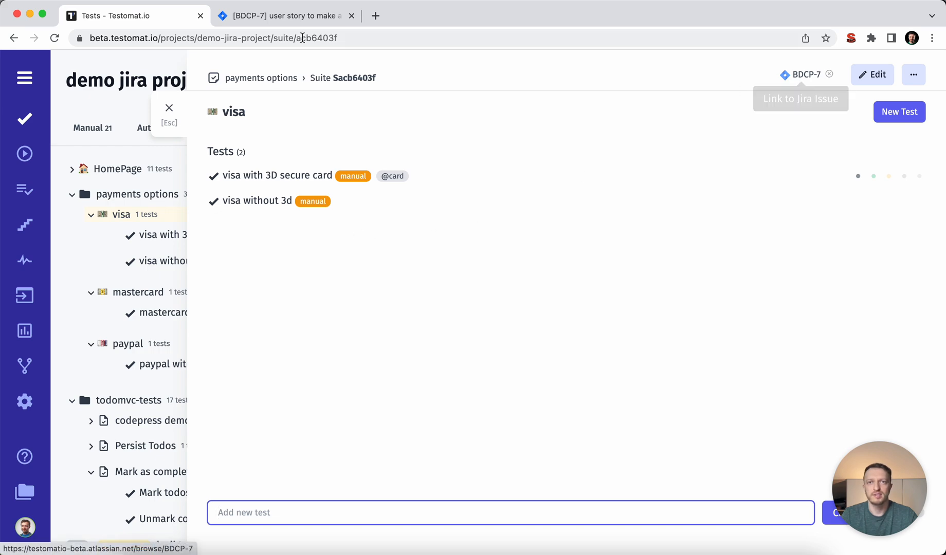
# Step: From Jira issue BDCP-7, create a Manual Run of the four manual tests and open it
pyautogui.click(280, 16)
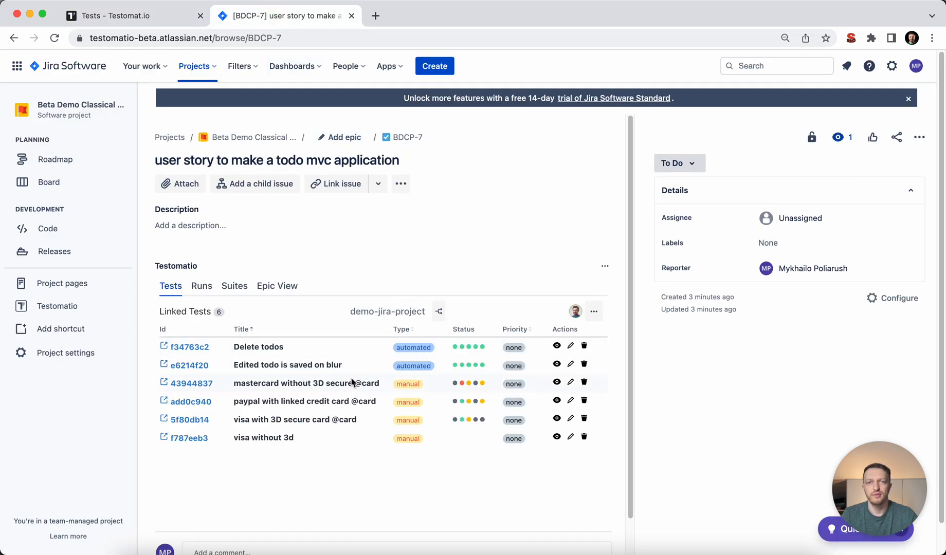
pyautogui.moveTo(319, 301)
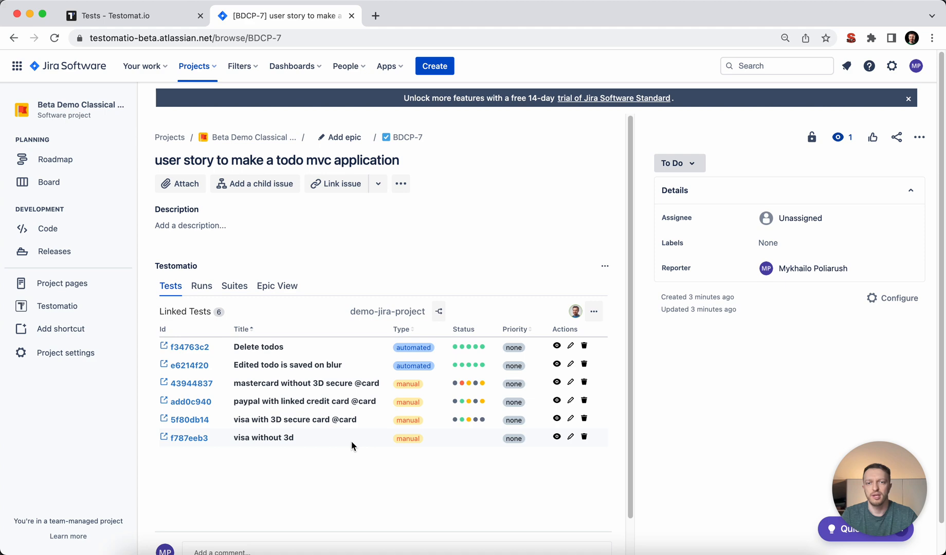
pyautogui.moveTo(357, 427)
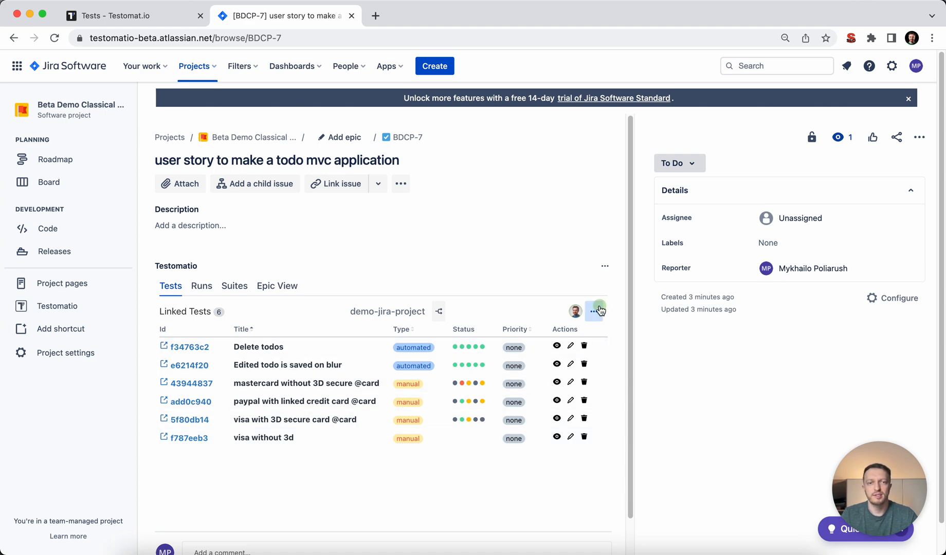
pyautogui.click(594, 311)
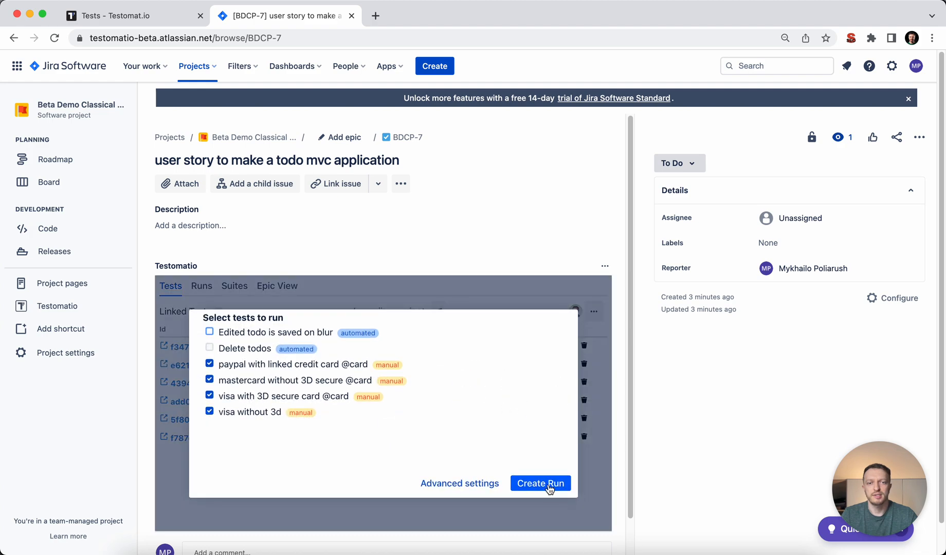
pyautogui.click(539, 482)
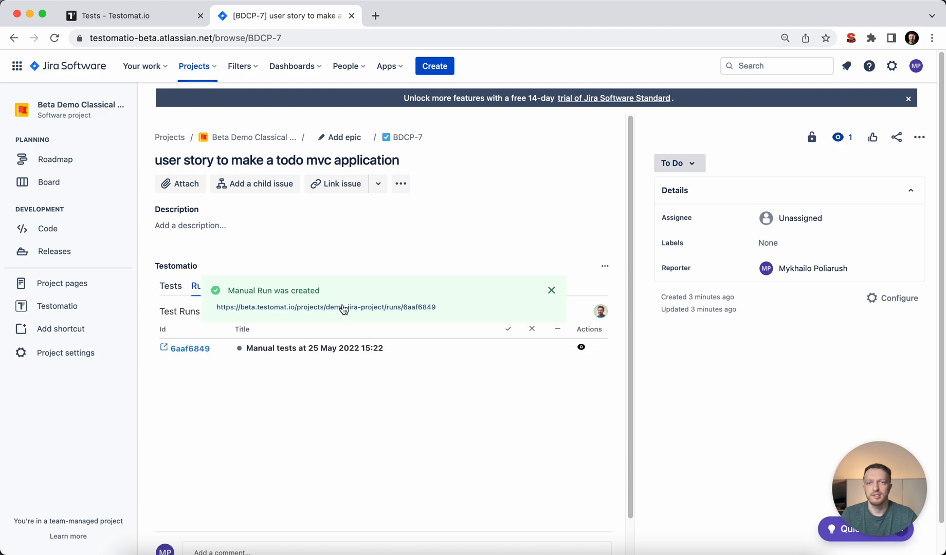
pyautogui.click(325, 307)
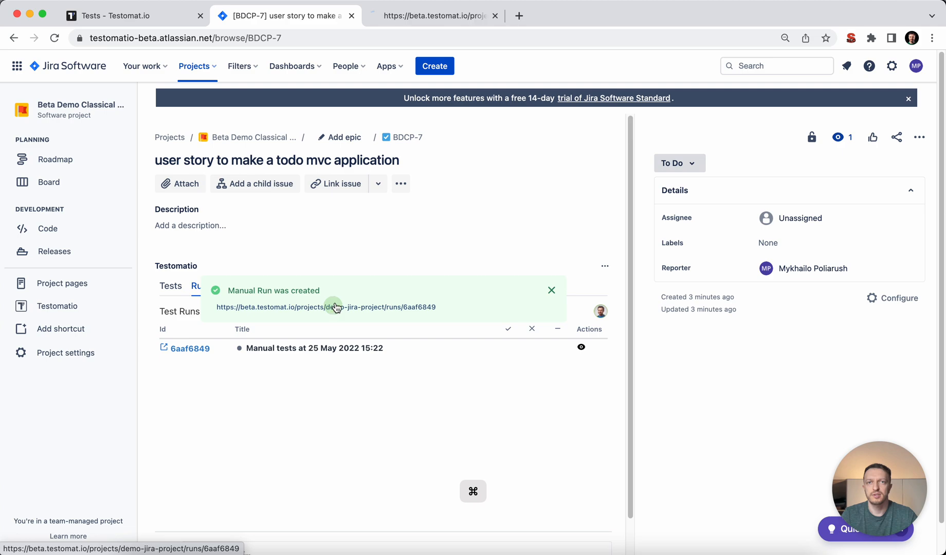
# Step: Review run 6aaf6849 running with four tests, then return to the BDCP-7 issue
pyautogui.click(327, 307)
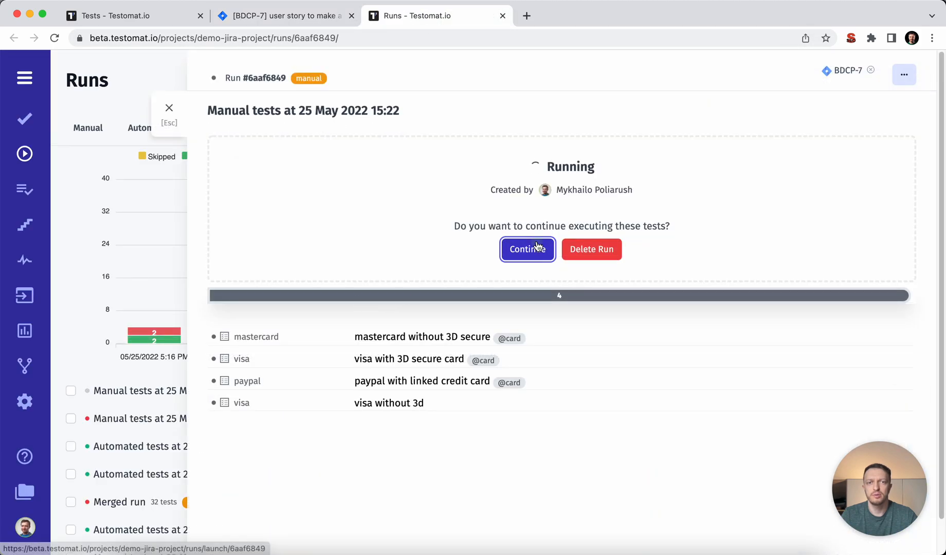
pyautogui.click(526, 249)
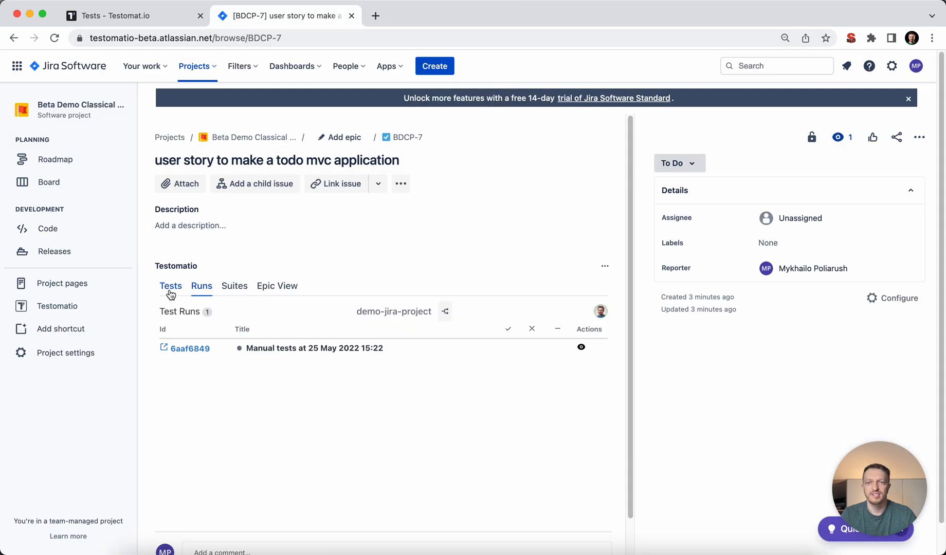
# Step: Set up a Manual Run from the Tests tab, adding 'Edited todo is saved on blur' and 'Delete todos'
pyautogui.click(171, 285)
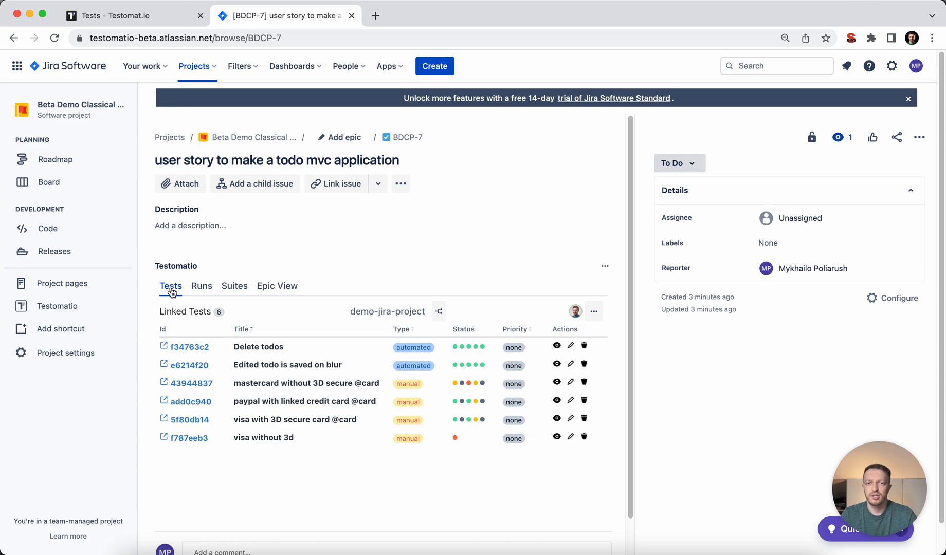
pyautogui.moveTo(594, 311)
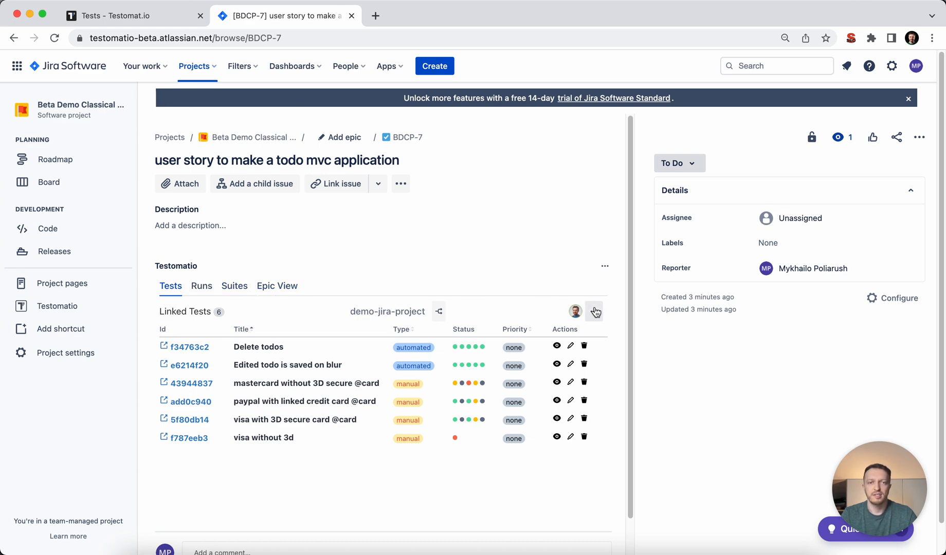
pyautogui.click(593, 311)
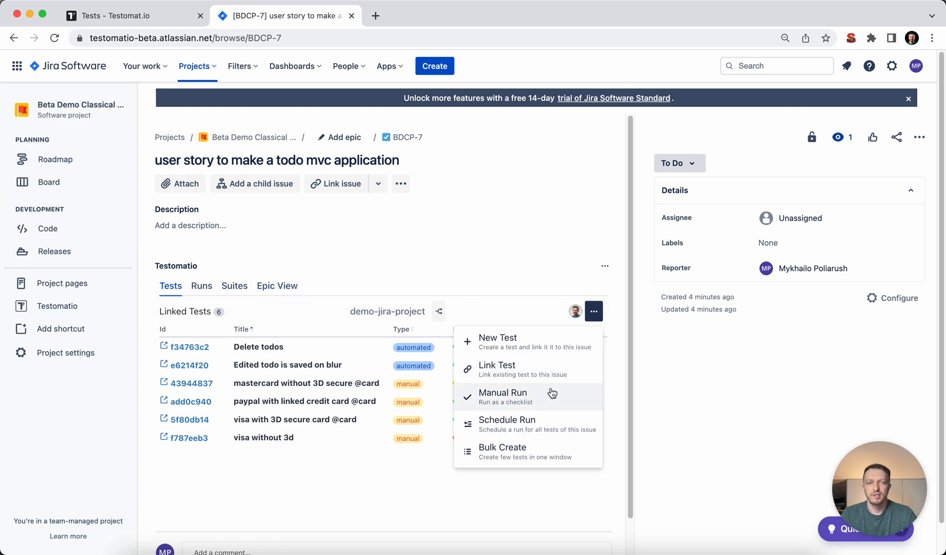
pyautogui.click(503, 393)
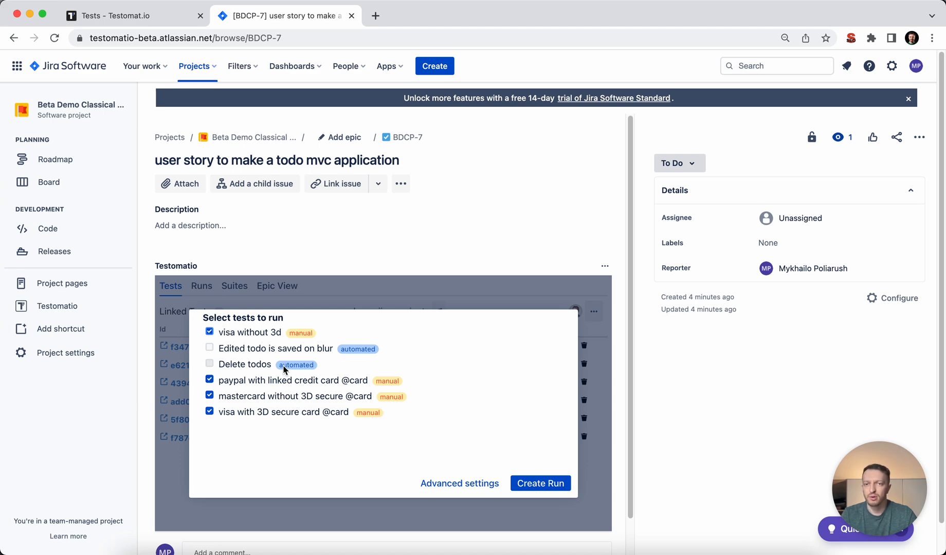
pyautogui.moveTo(325, 357)
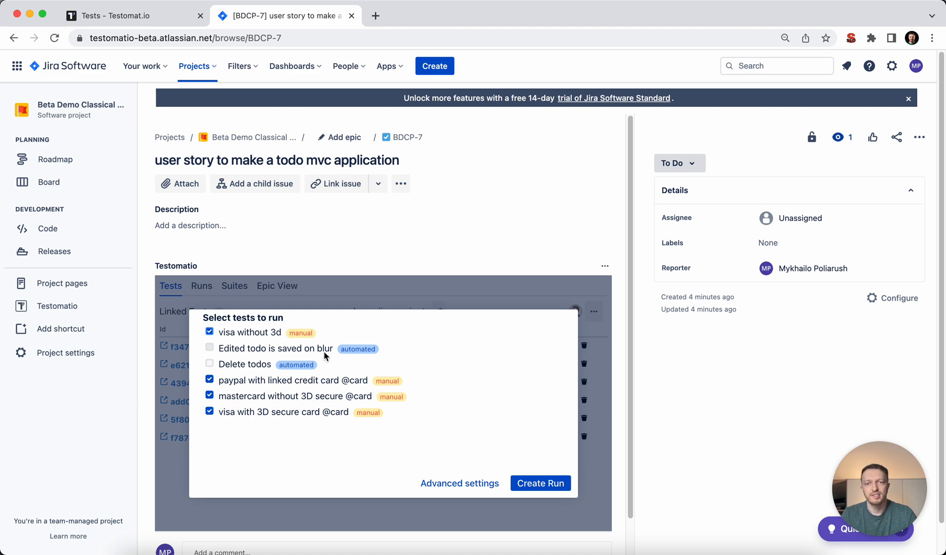
pyautogui.click(210, 348)
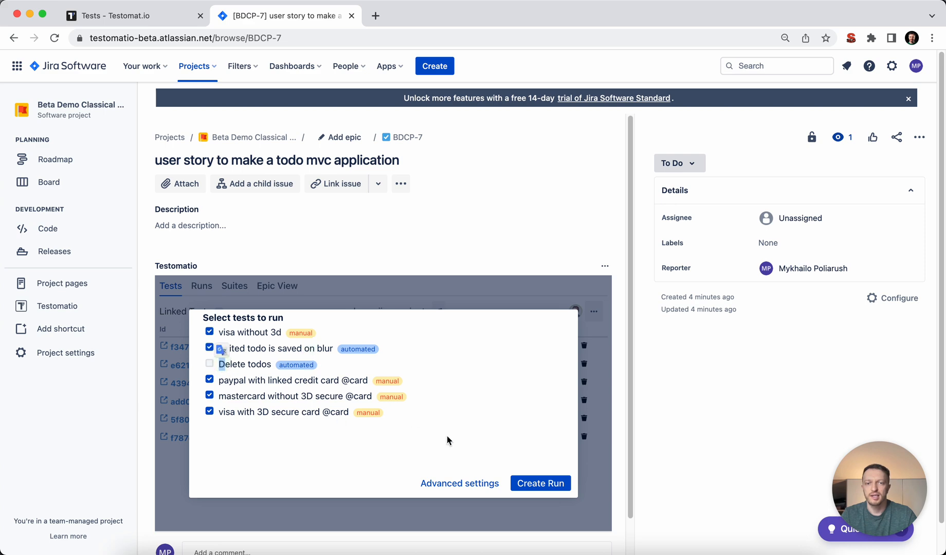
pyautogui.click(210, 364)
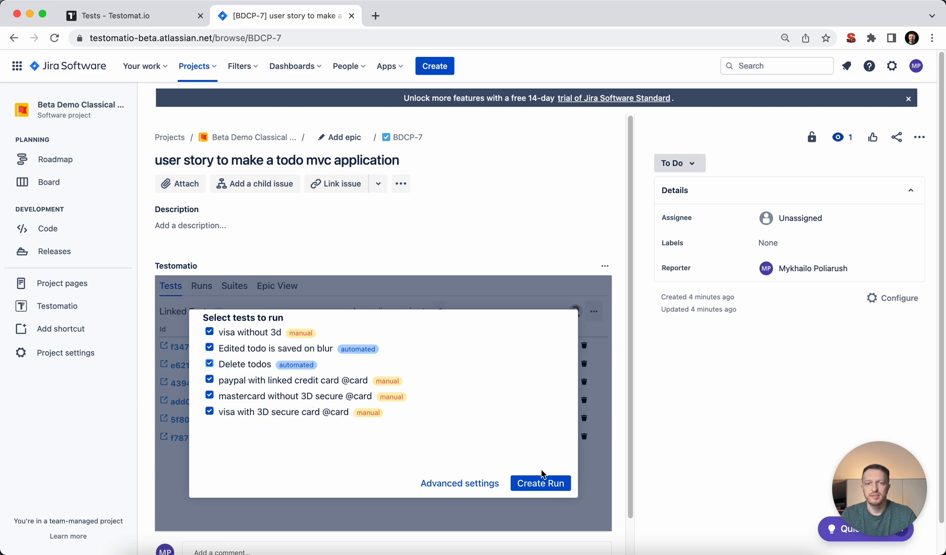
# Step: Create the six-test run, mark results (2 passed, 3 failed, 1 skipped), and finish it
pyautogui.click(539, 483)
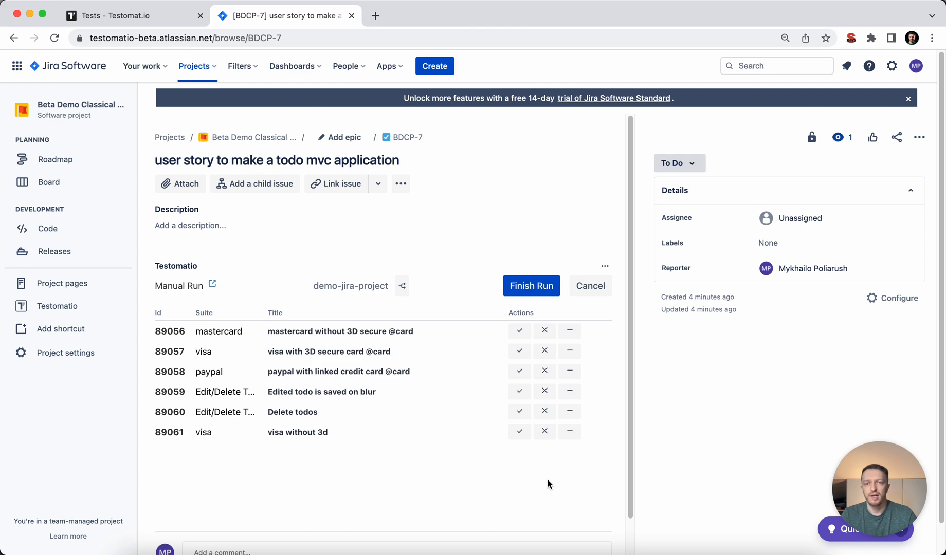
pyautogui.click(519, 331)
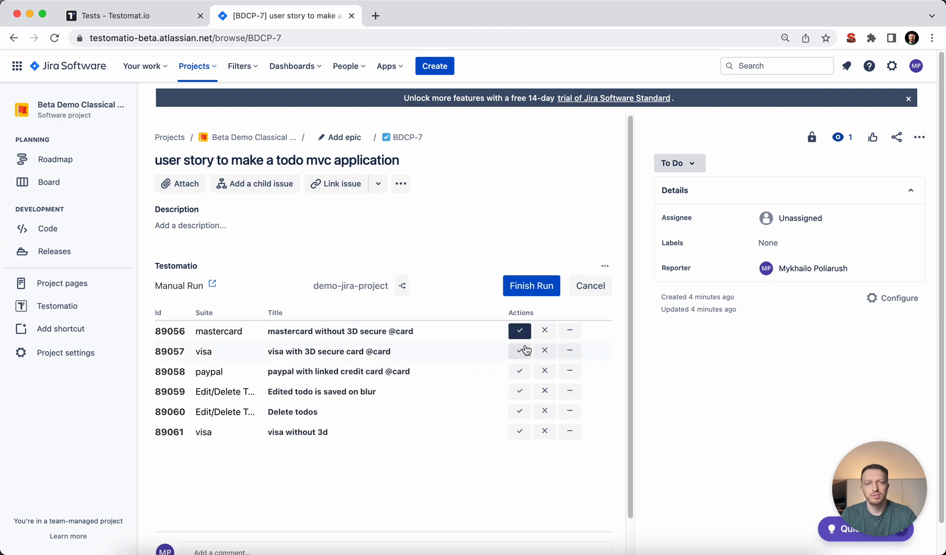
pyautogui.click(543, 351)
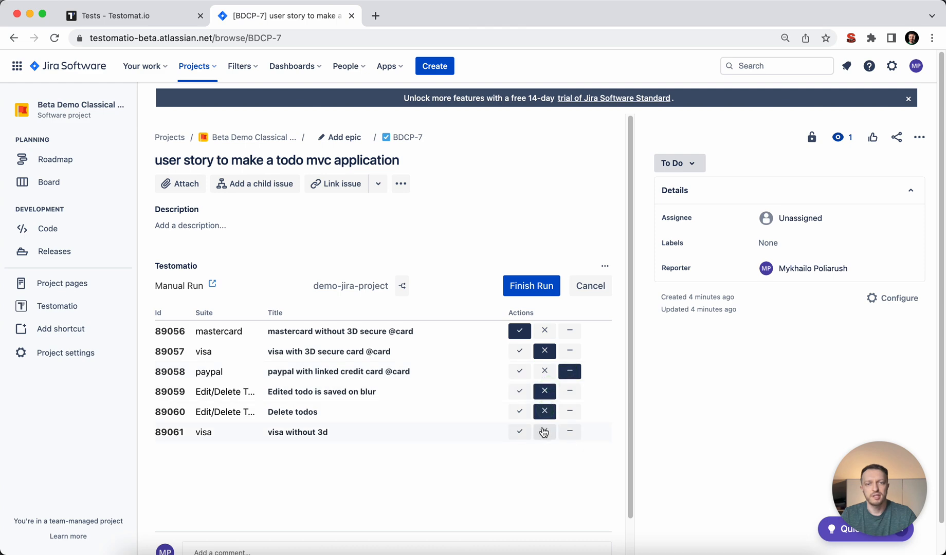
pyautogui.click(530, 285)
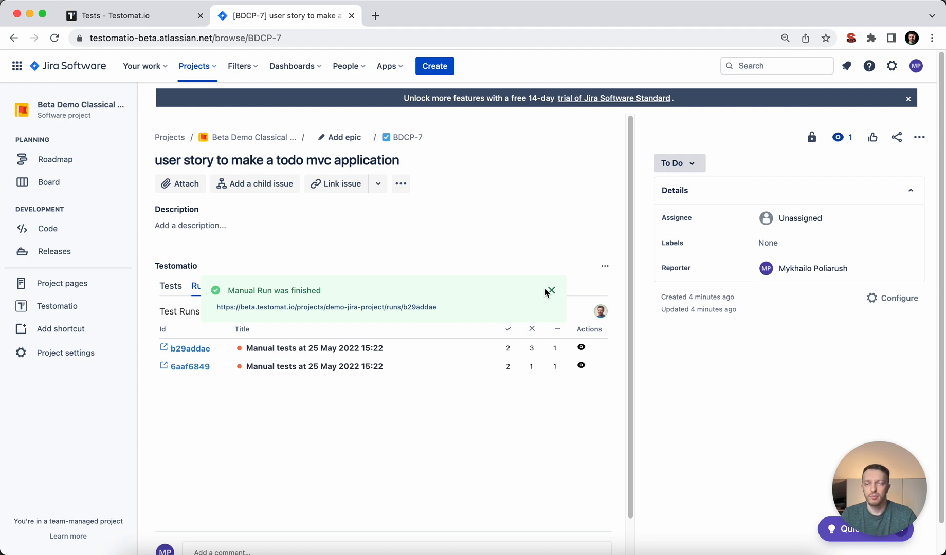
pyautogui.click(550, 291)
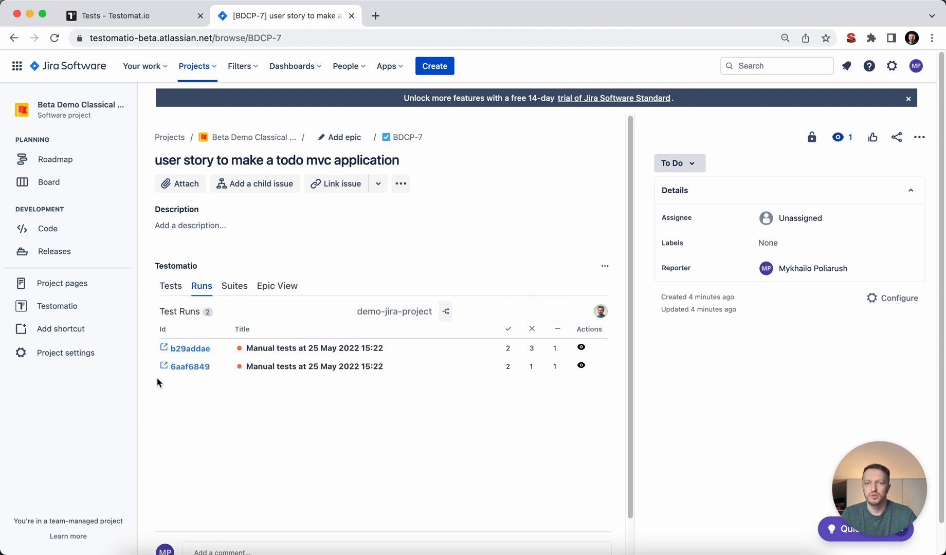
# Step: Check run b29addae's failed report (2 passed, 3 failed, 1 skipped), then return to BDCP-7
pyautogui.click(189, 348)
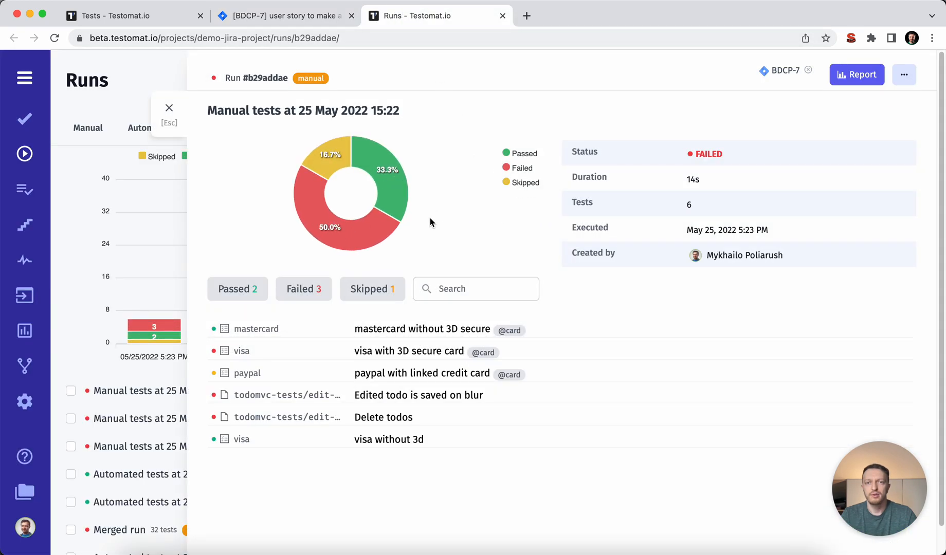
pyautogui.moveTo(737, 257)
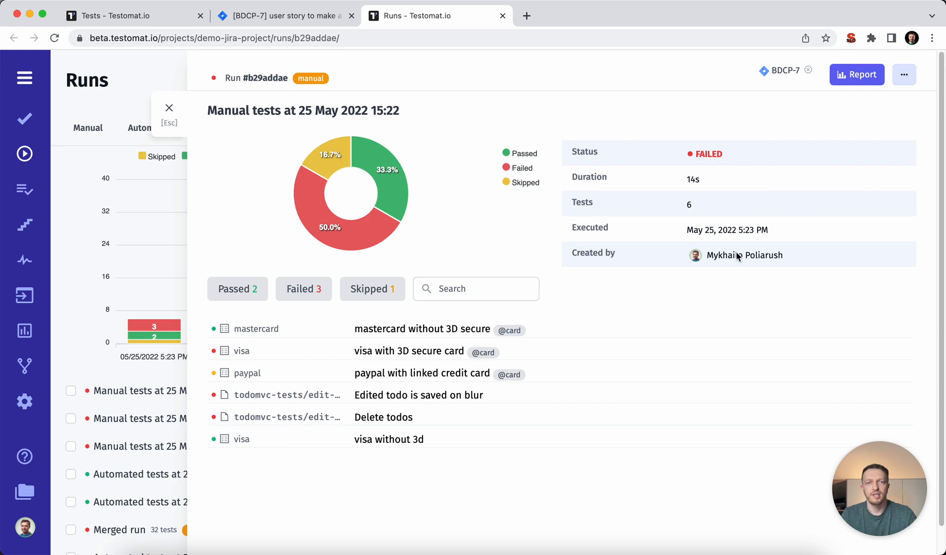
pyautogui.click(284, 16)
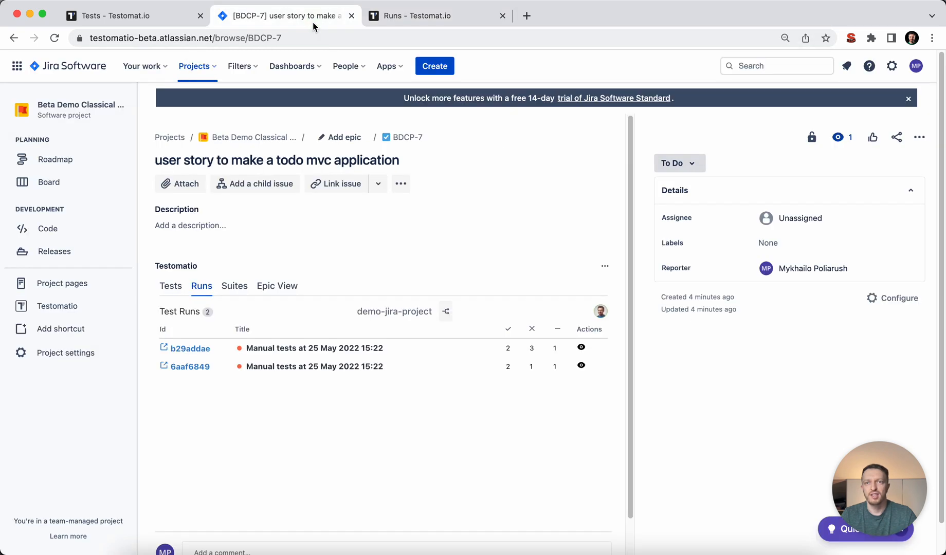